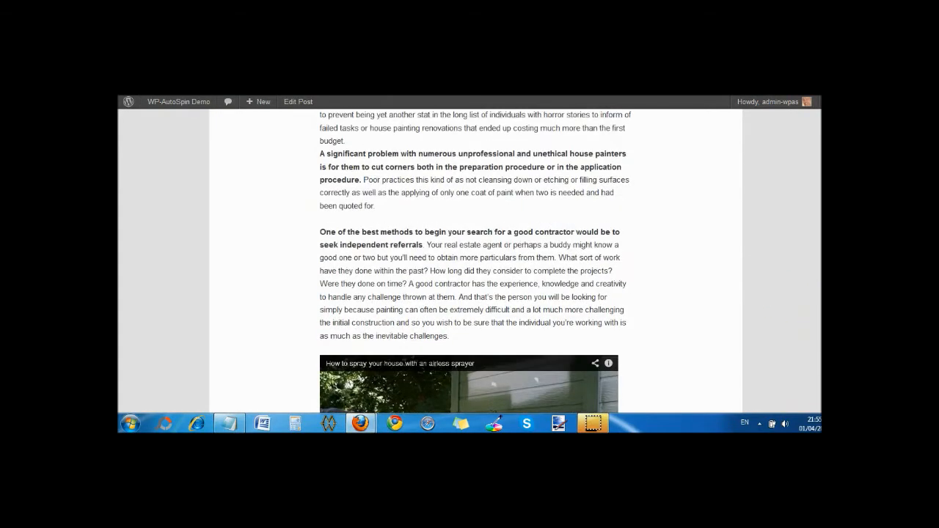
Copy the privacy-enhanced embed iframe for the Recommended airless spray tips video
scroll(up, 3)
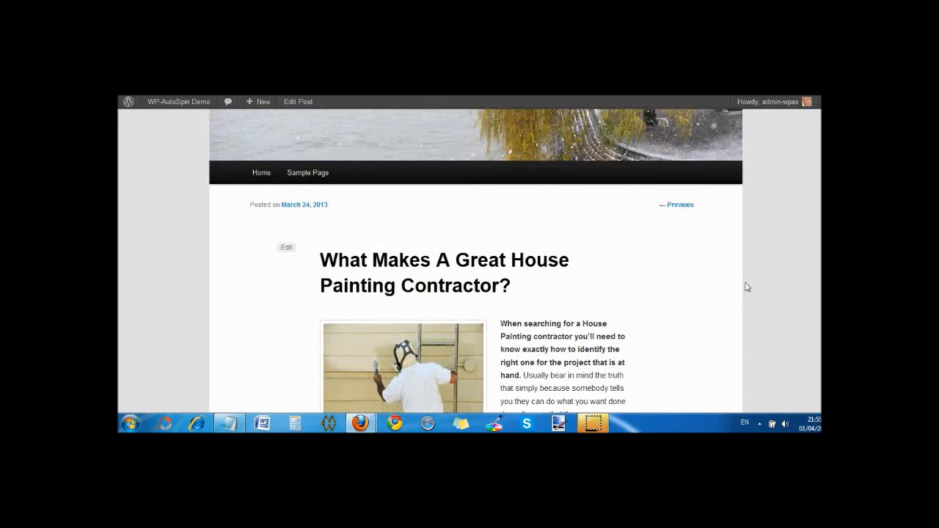
scroll(down, 3)
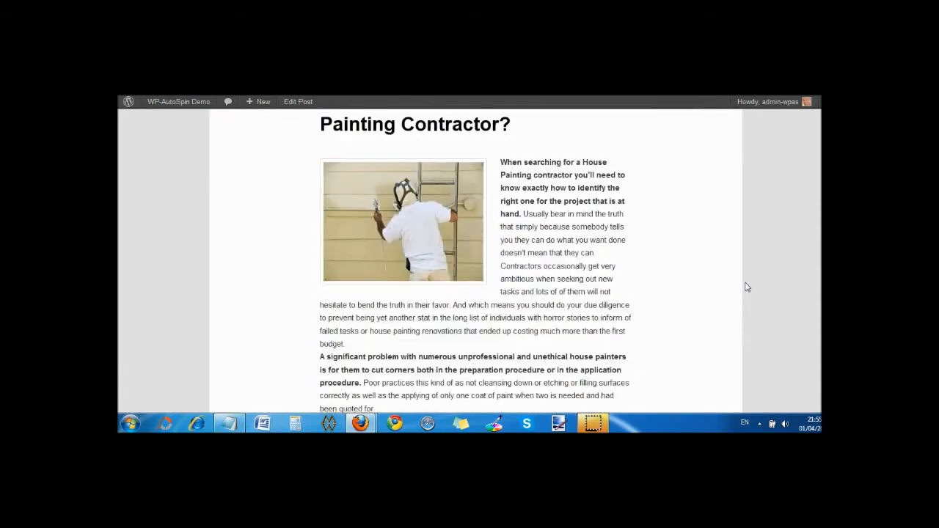
scroll(down, 3)
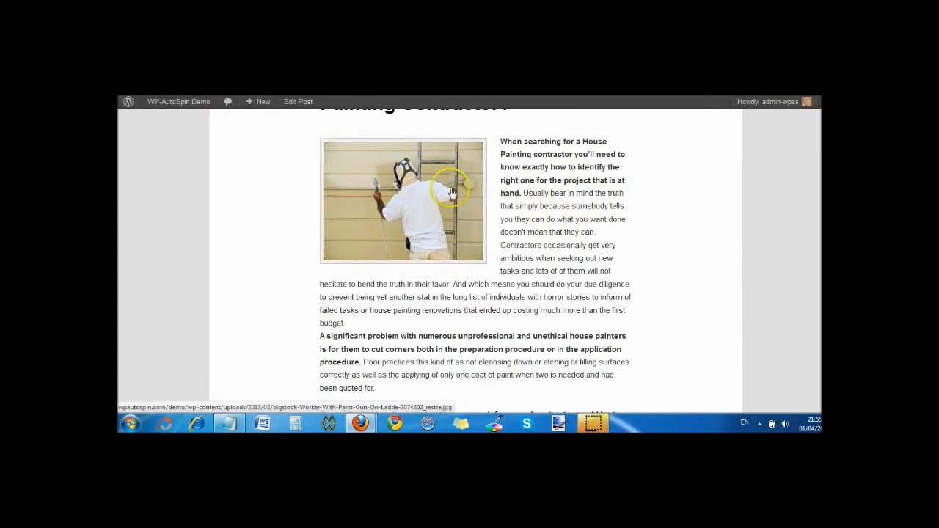
scroll(down, 3)
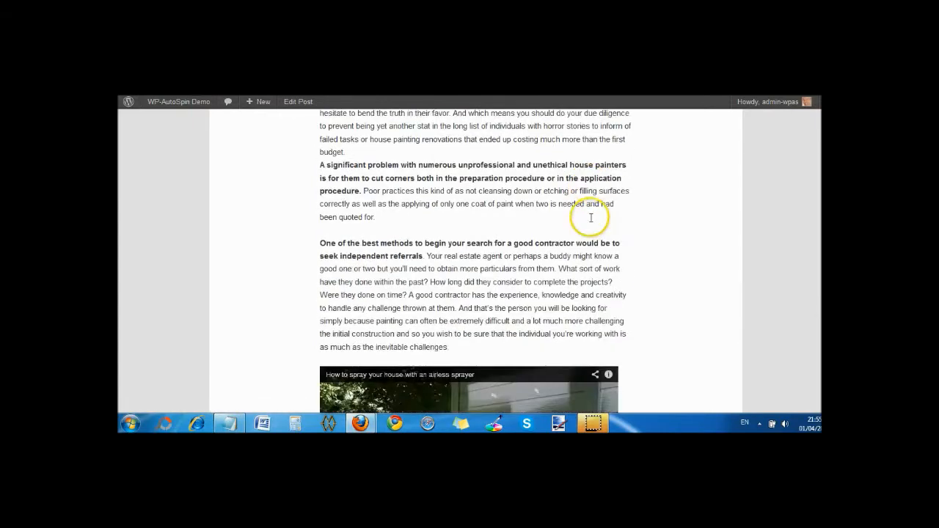
scroll(down, 3)
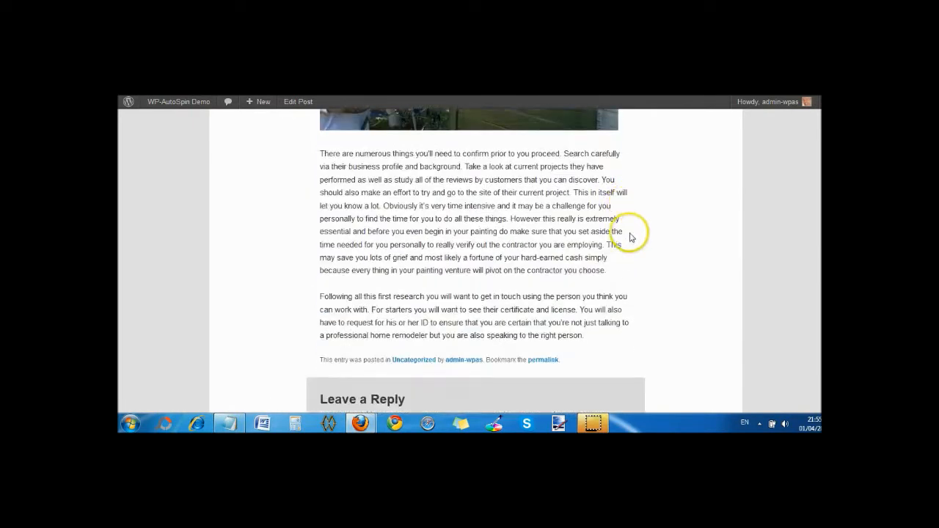
scroll(up, 3)
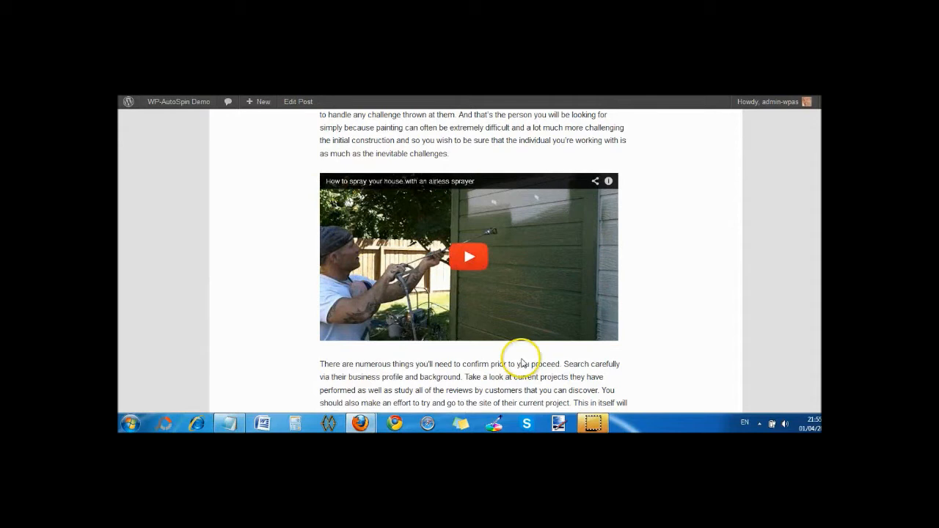
mouse_move(601, 226)
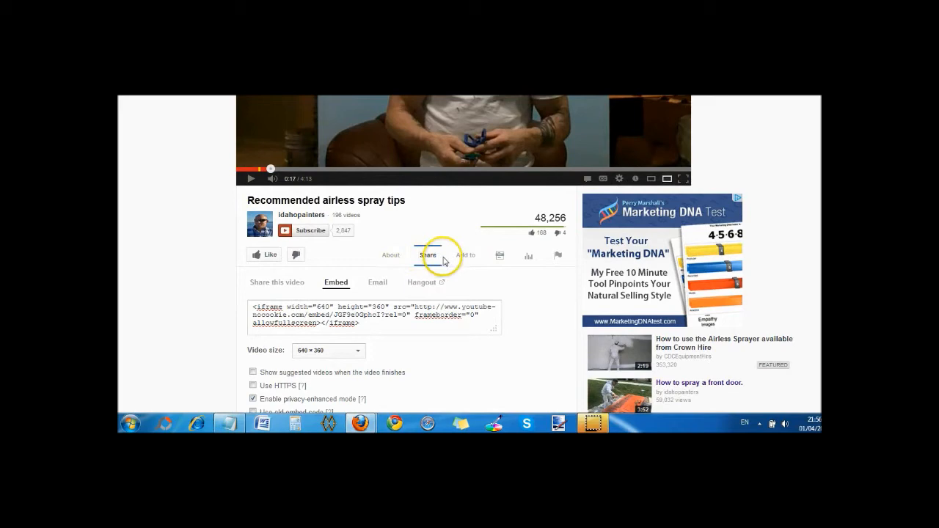
scroll(down, 3)
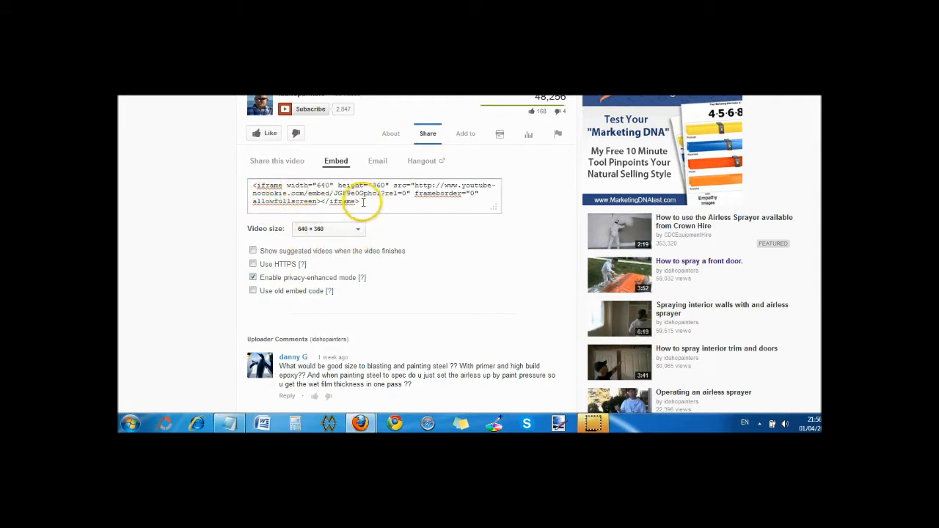
right_click(363, 202)
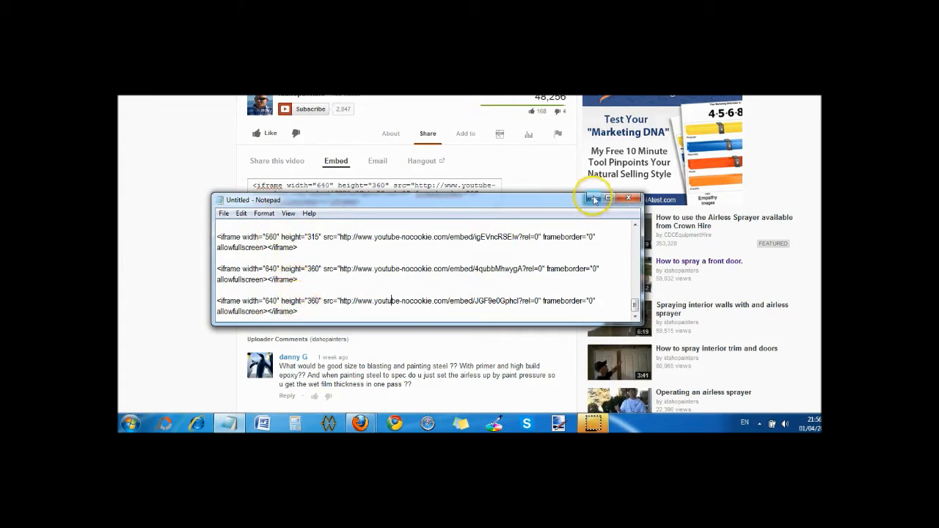
Minimize Notepad, which now holds the three YouTube embed iframes
click(629, 199)
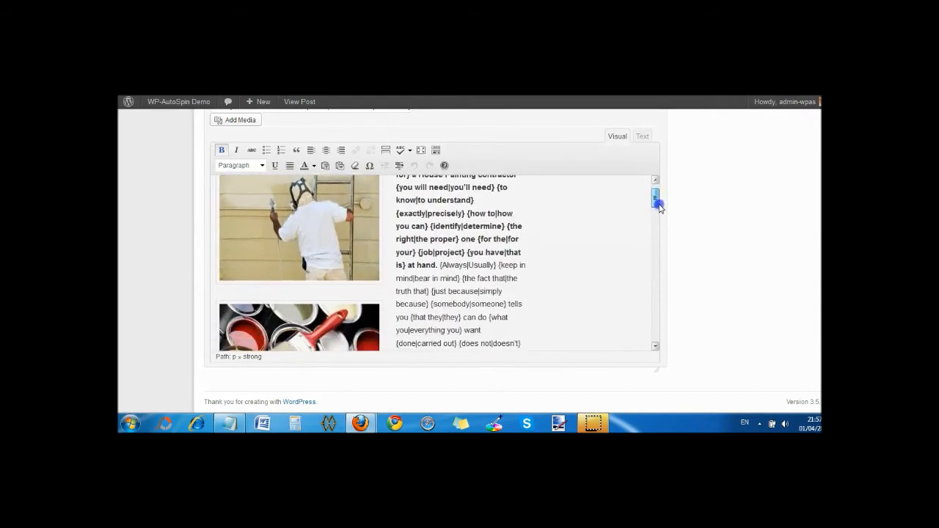
scroll(down, 3)
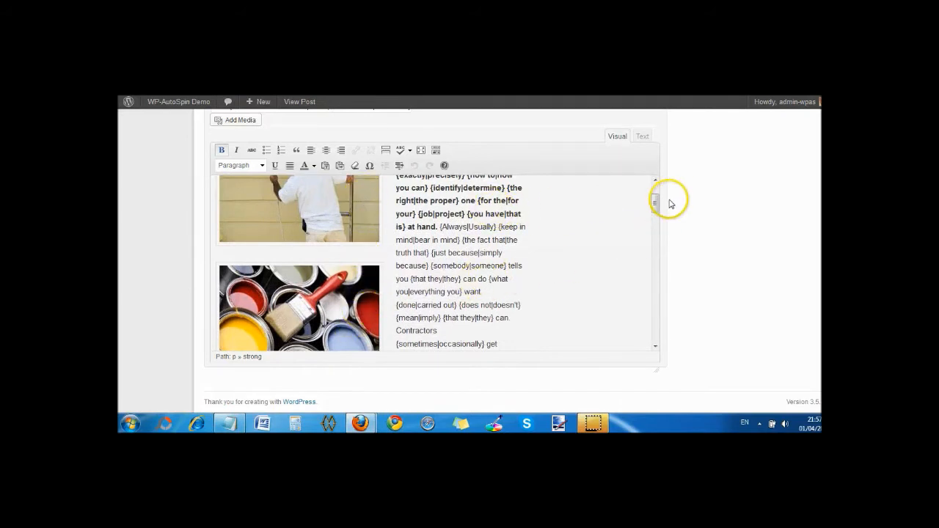
scroll(down, 3)
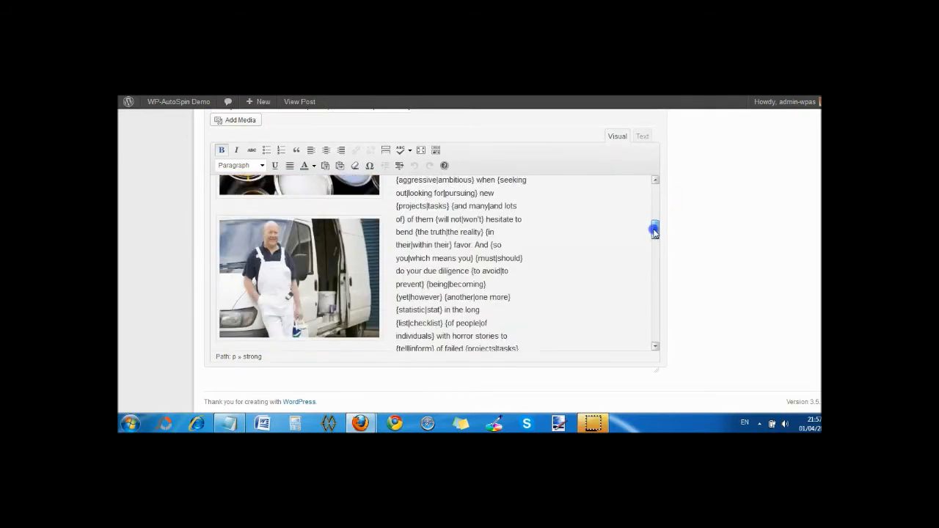
scroll(down, 3)
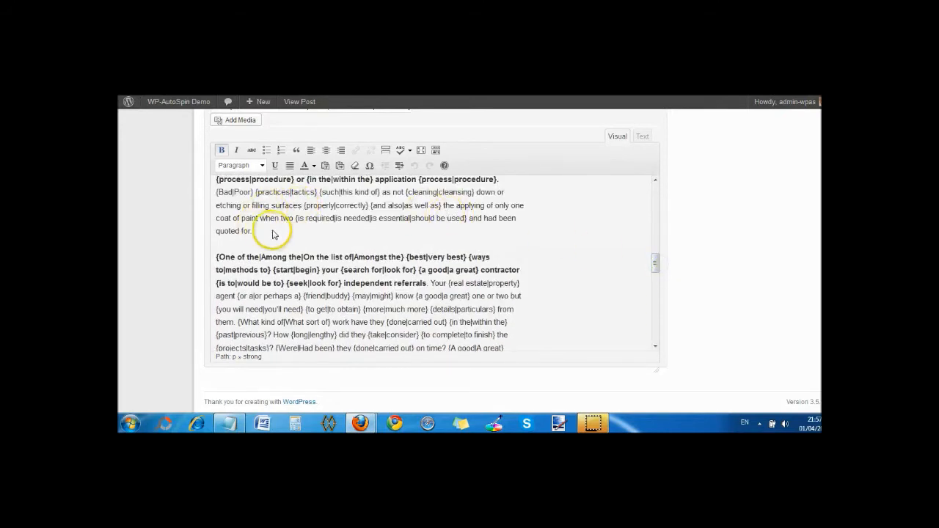
mouse_move(664, 242)
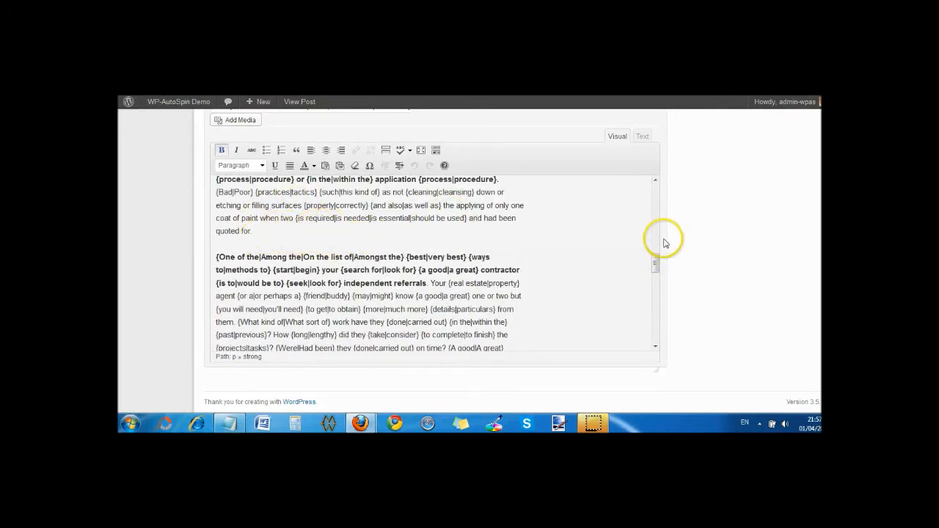
drag(655, 246, 655, 282)
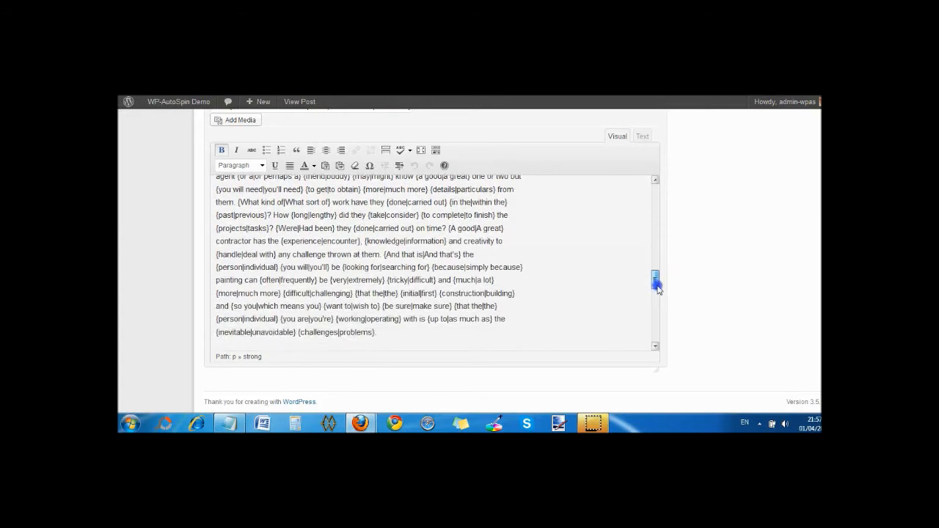
scroll(down, 3)
text({)
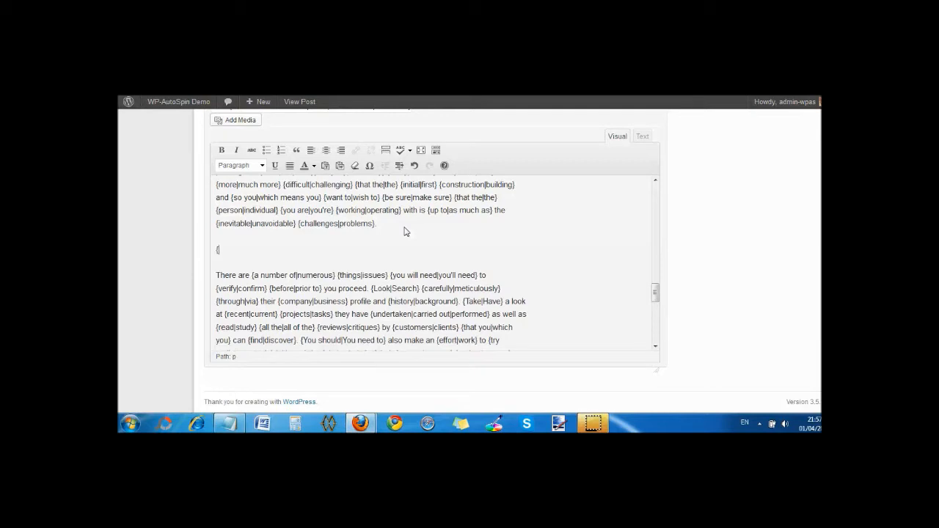
Type the {video1|video2|vidoe3} spin placeholder on a new line after the {challenges|problems} paragraph
text(video1)
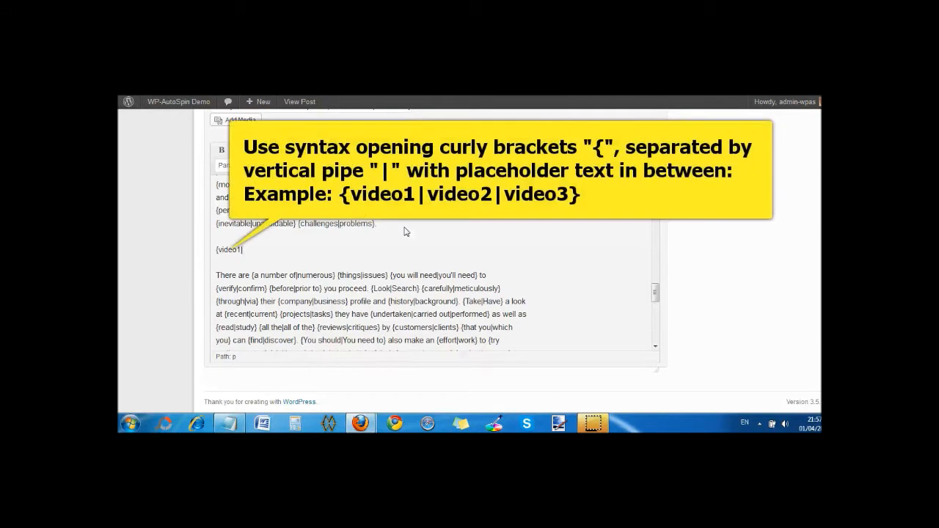
text(|video)
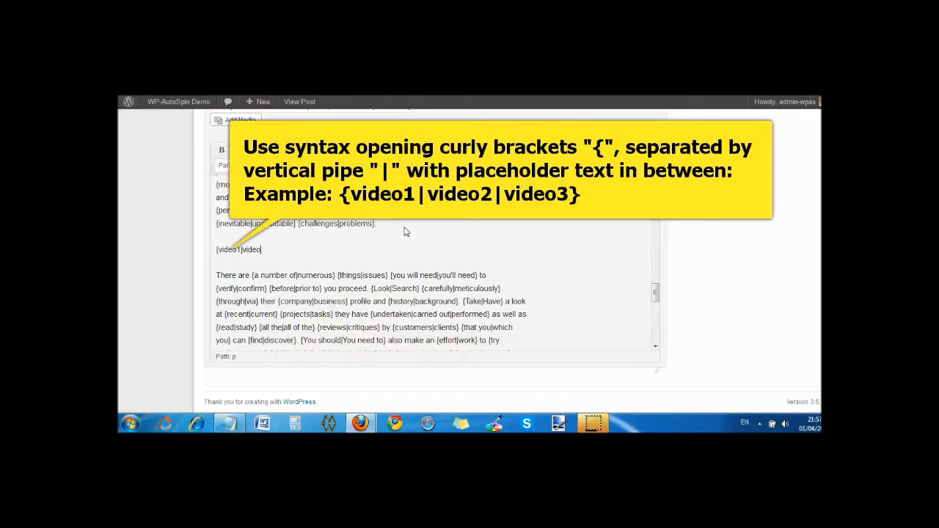
text(2|)
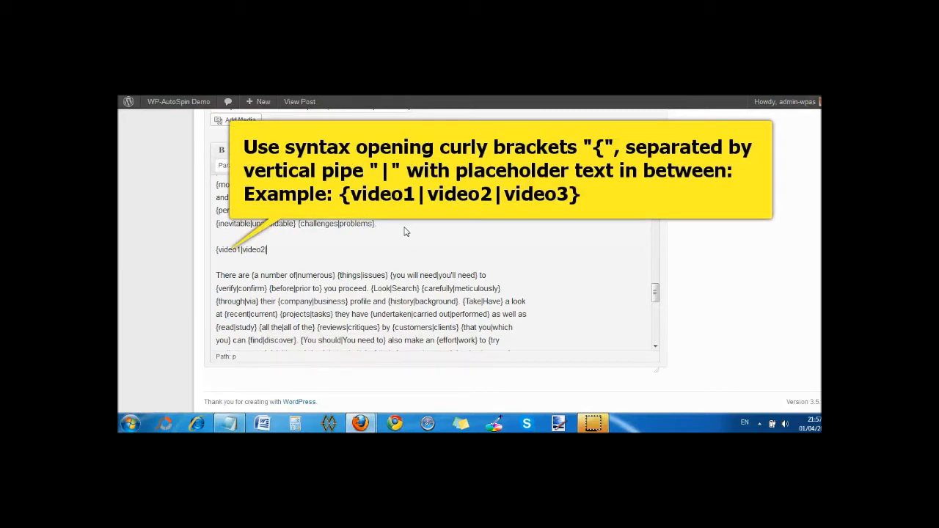
text(|vidoe3})
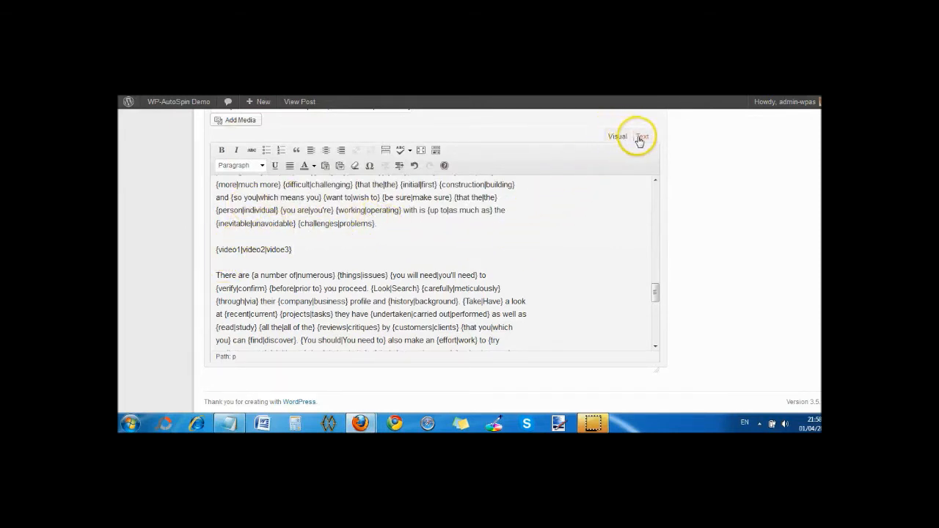
In the Text editor, replace the video1 placeholder with the first embed iframe
click(642, 136)
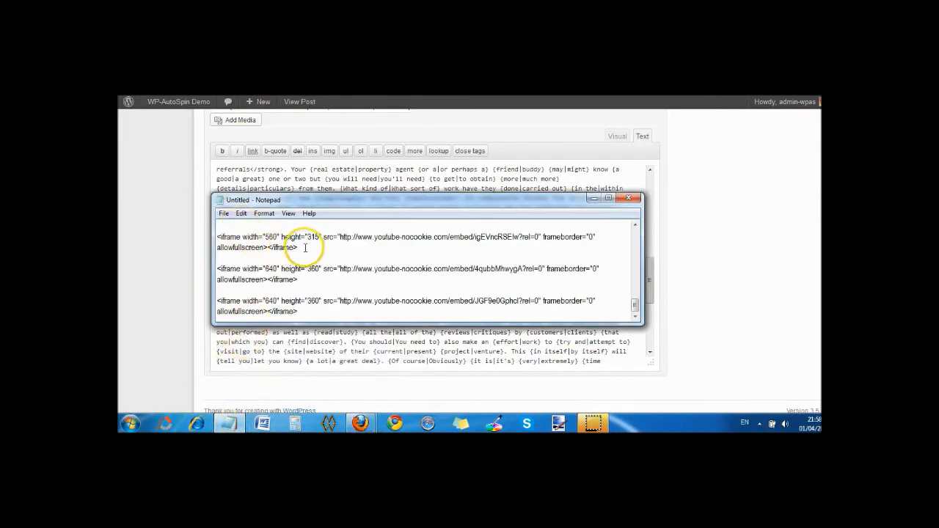
right_click(239, 243)
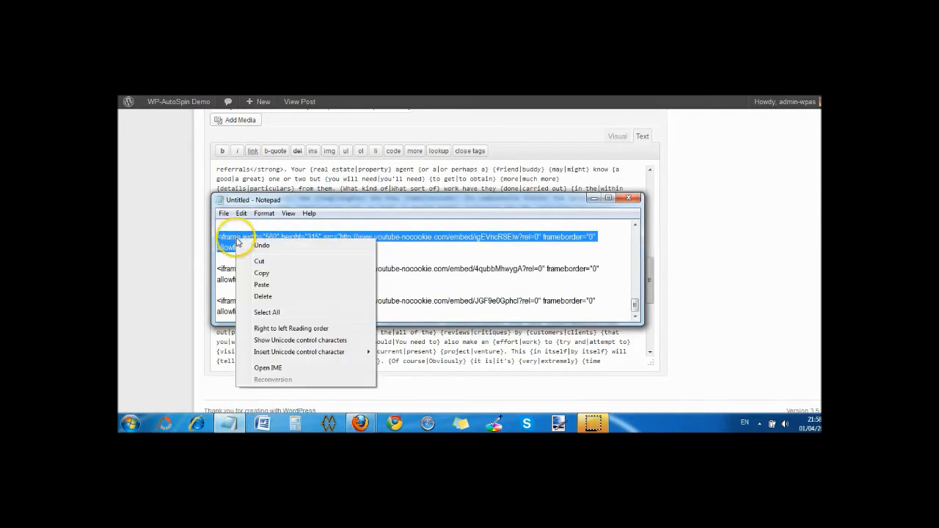
click(215, 274)
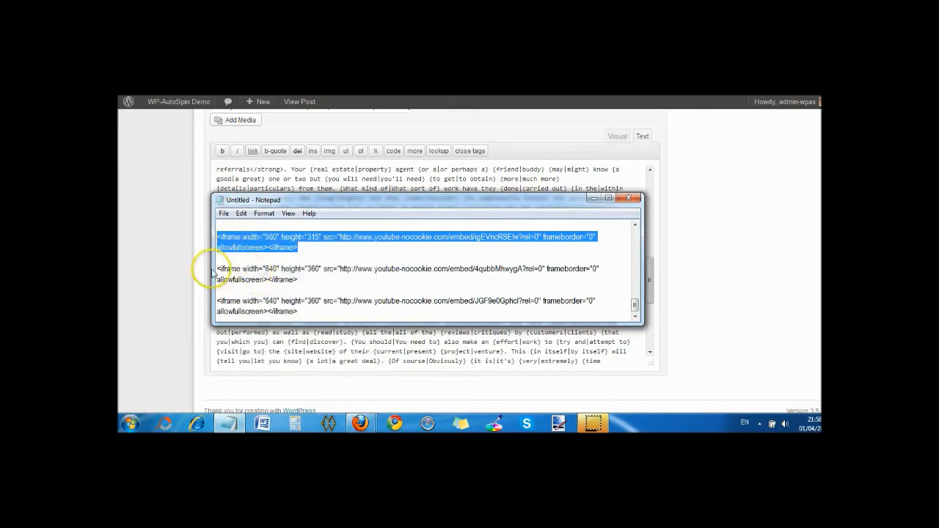
click(629, 199)
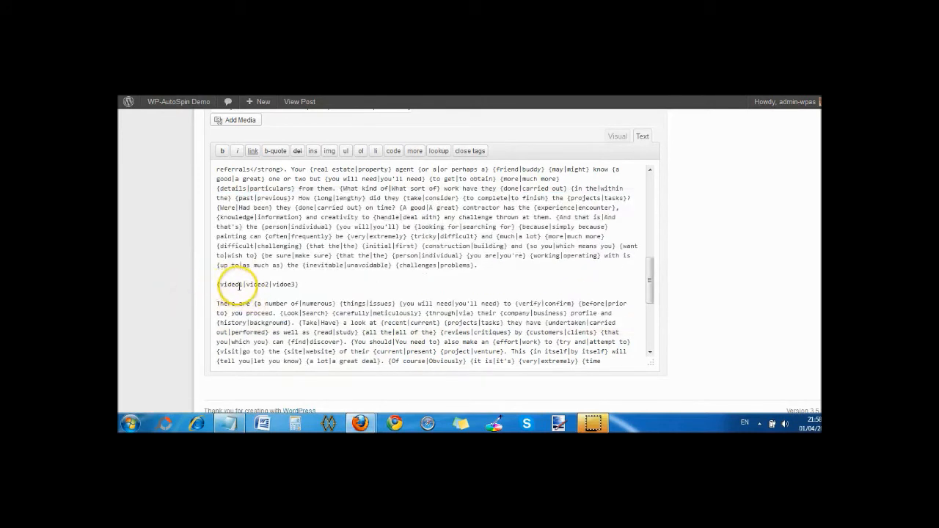
double_click(229, 284)
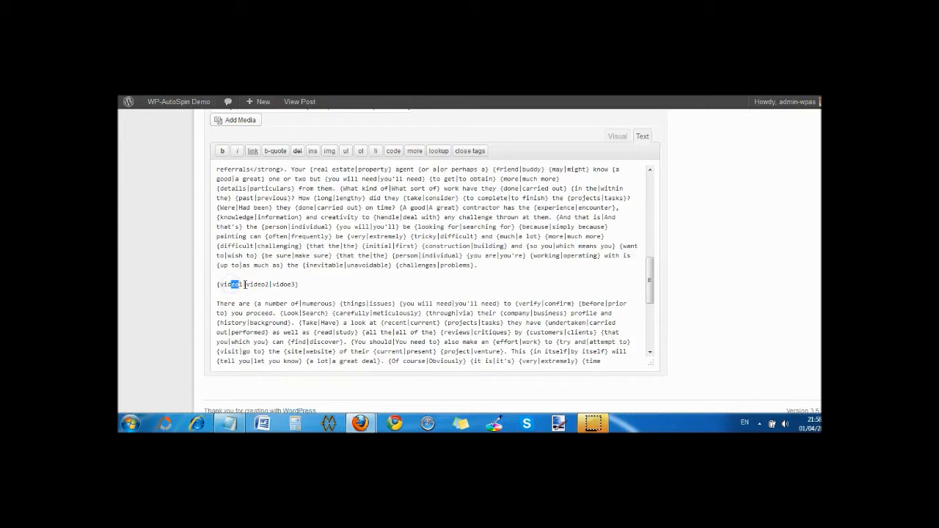
double_click(232, 284)
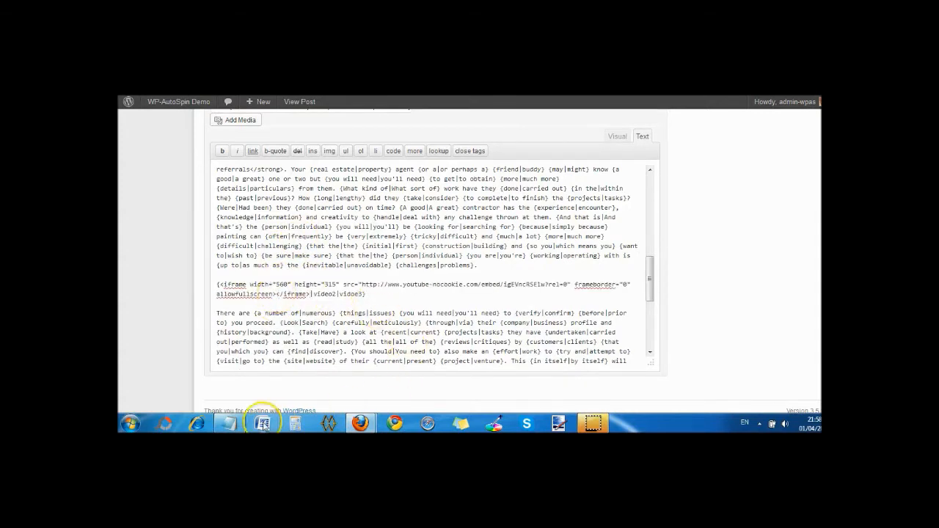
Replace the video2 and video3 placeholders with the second and third iframes from Notepad
click(262, 423)
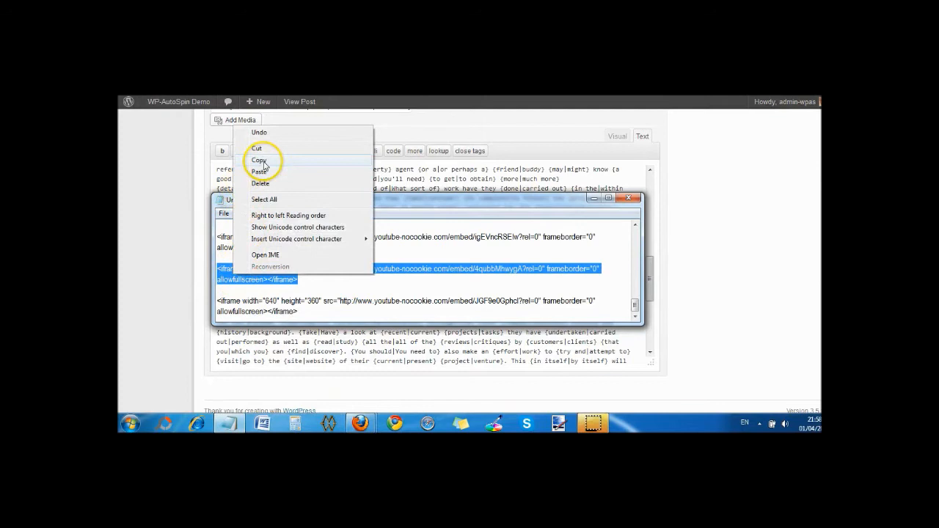
click(259, 160)
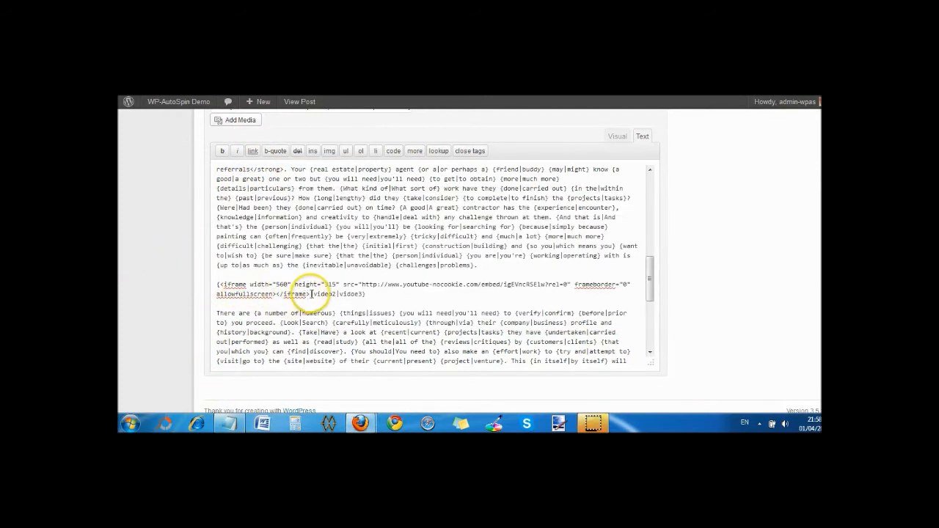
double_click(319, 295)
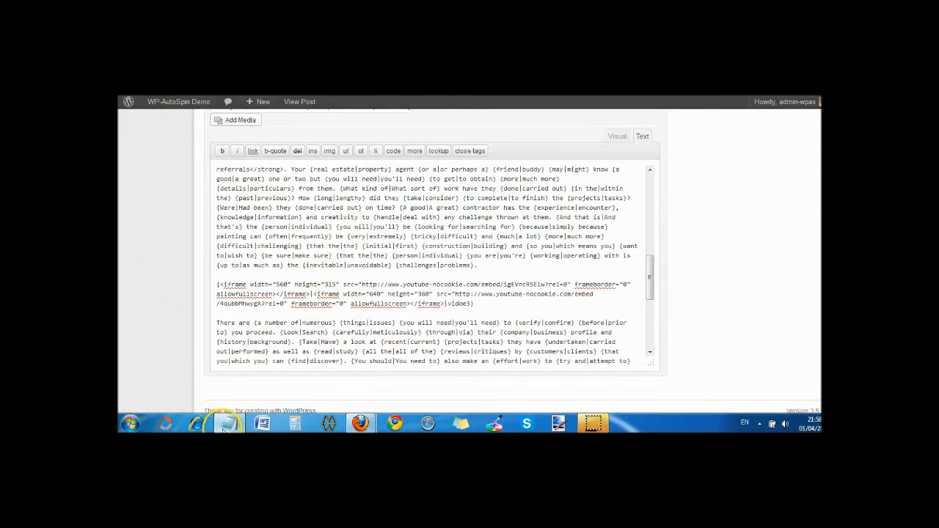
click(229, 423)
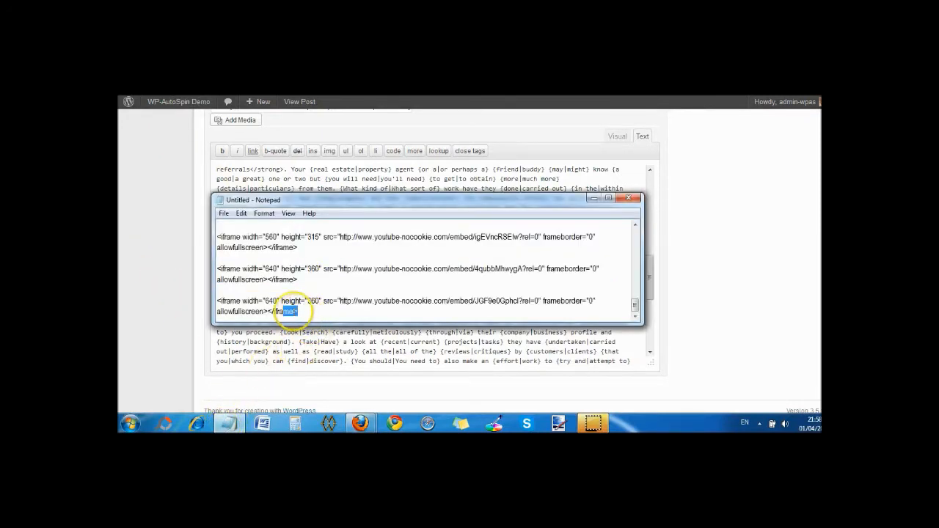
right_click(249, 311)
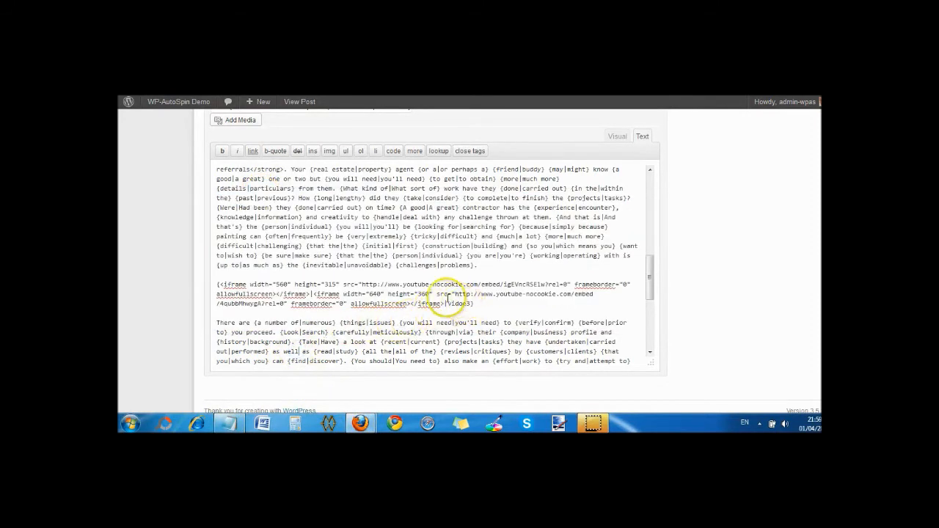
double_click(455, 304)
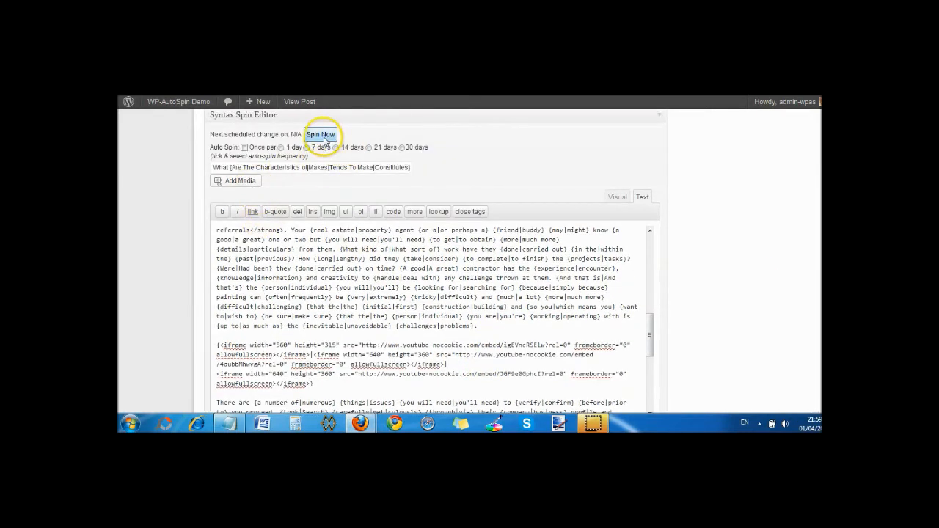
Spin the post and review the live 'What Constitutes A Good House Painting Contractor?' with its spray tips video
click(320, 133)
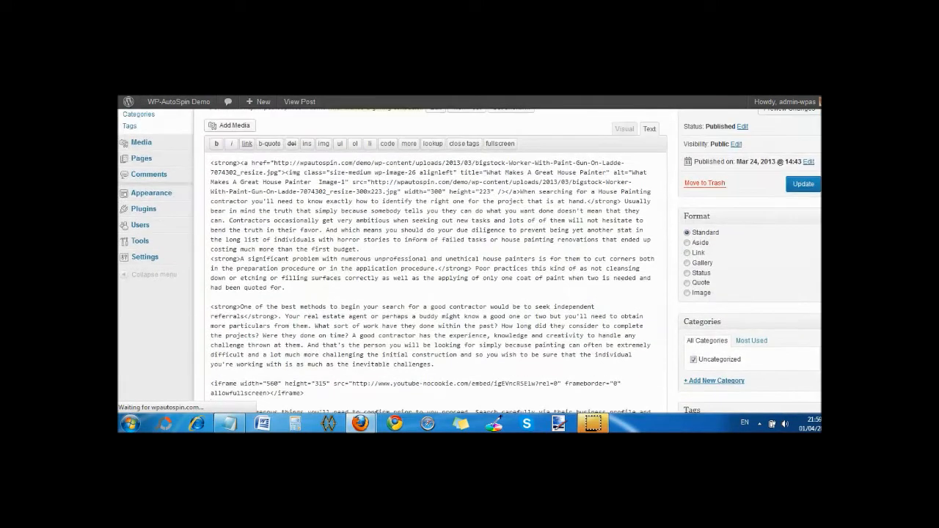
click(802, 183)
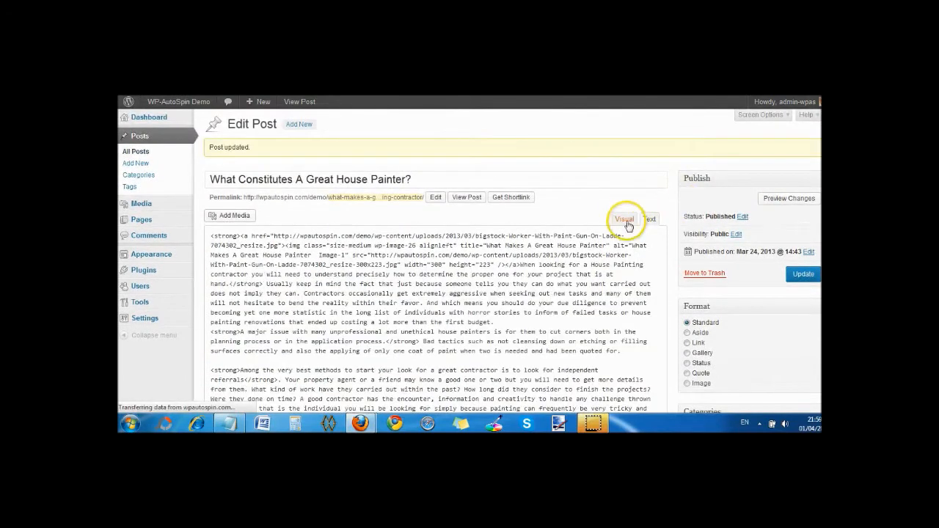
click(624, 219)
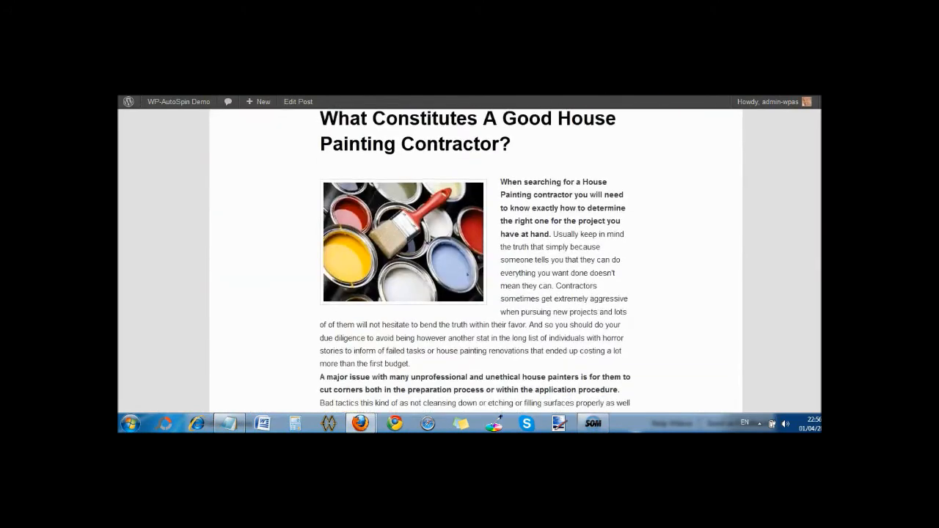
scroll(down, 3)
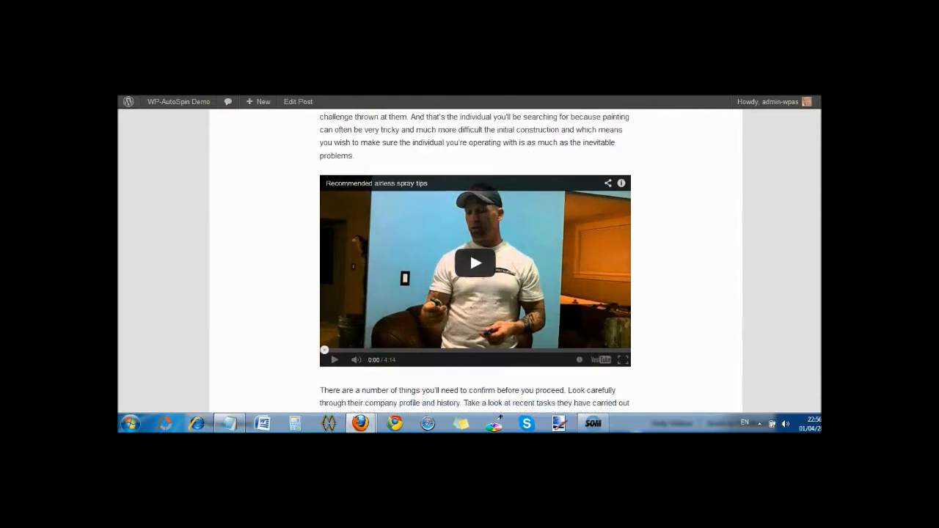
scroll(up, 3)
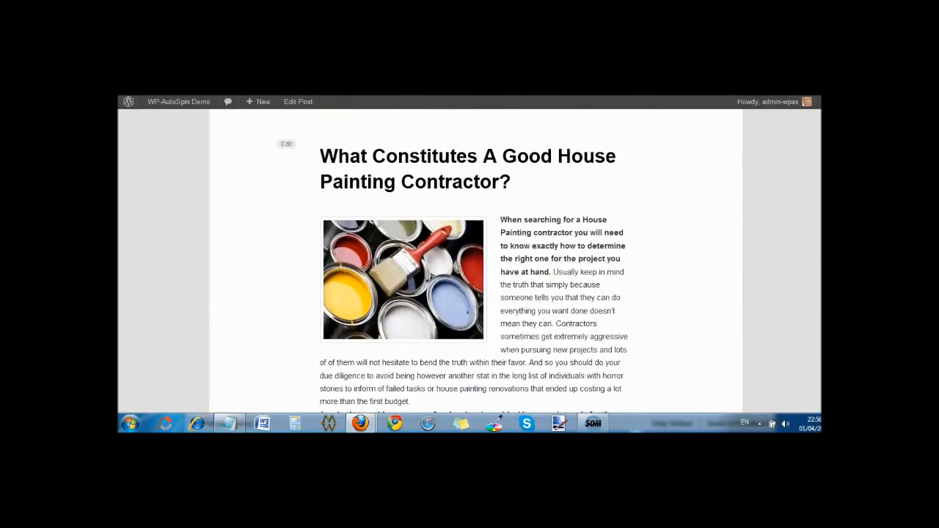
scroll(down, 3)
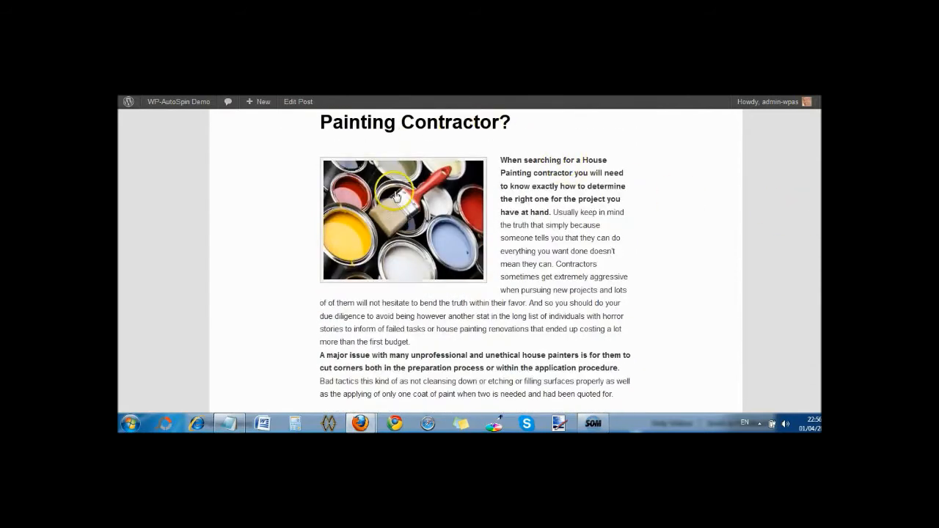
scroll(down, 3)
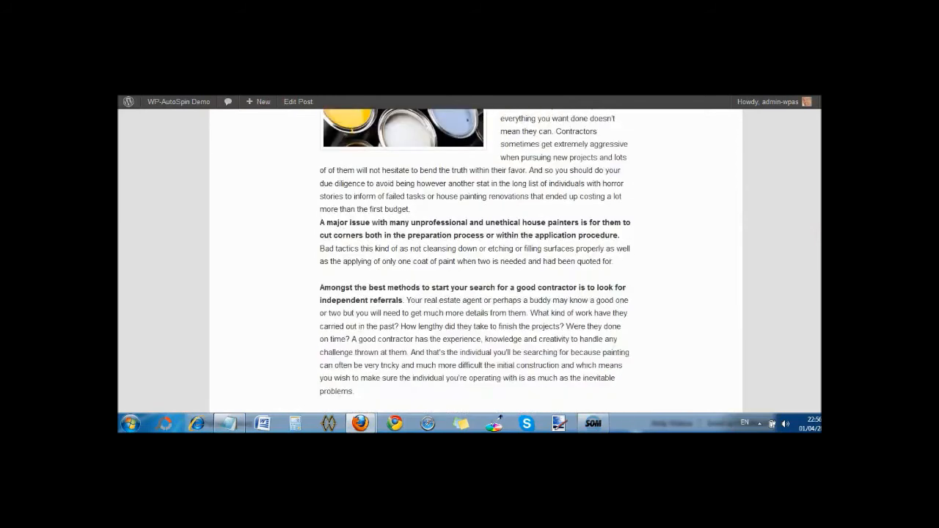
scroll(down, 3)
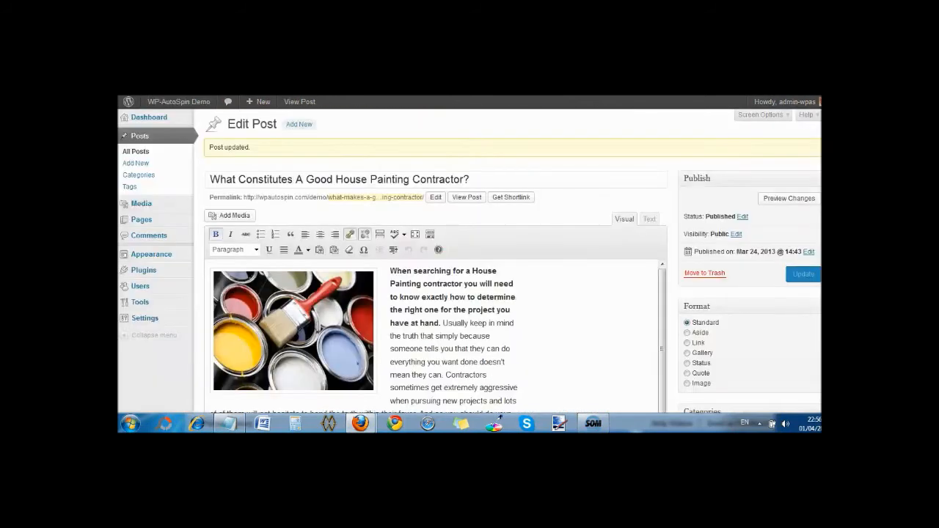
Re-spin the post with Spin Now and review the reworded paragraphs and new painter photo
scroll(down, 3)
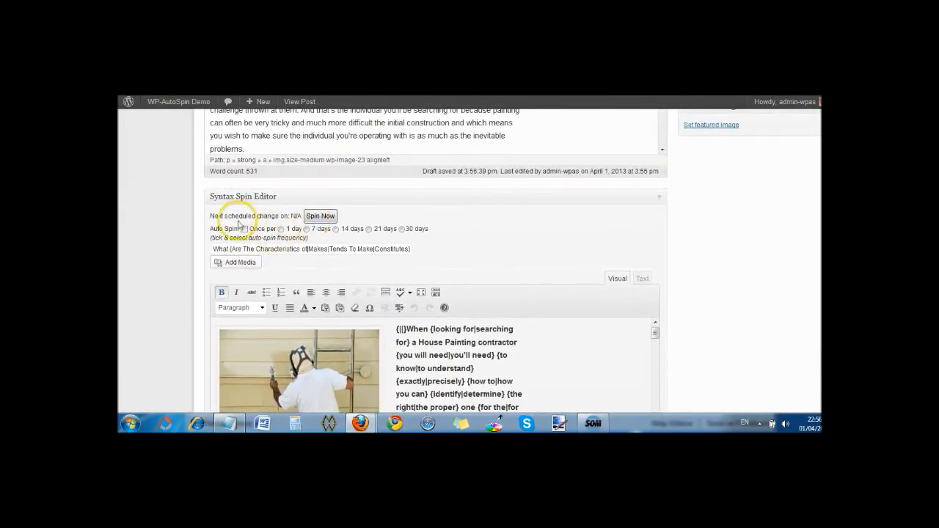
click(320, 216)
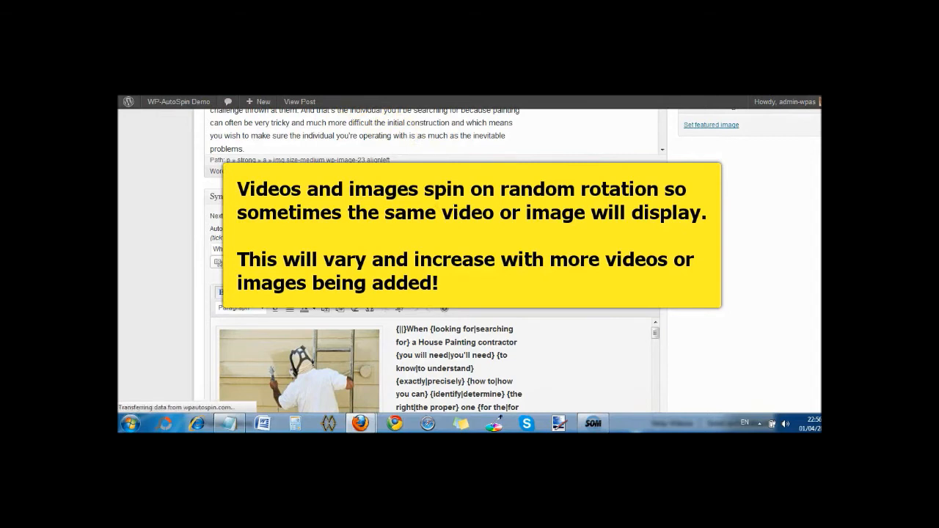
click(803, 274)
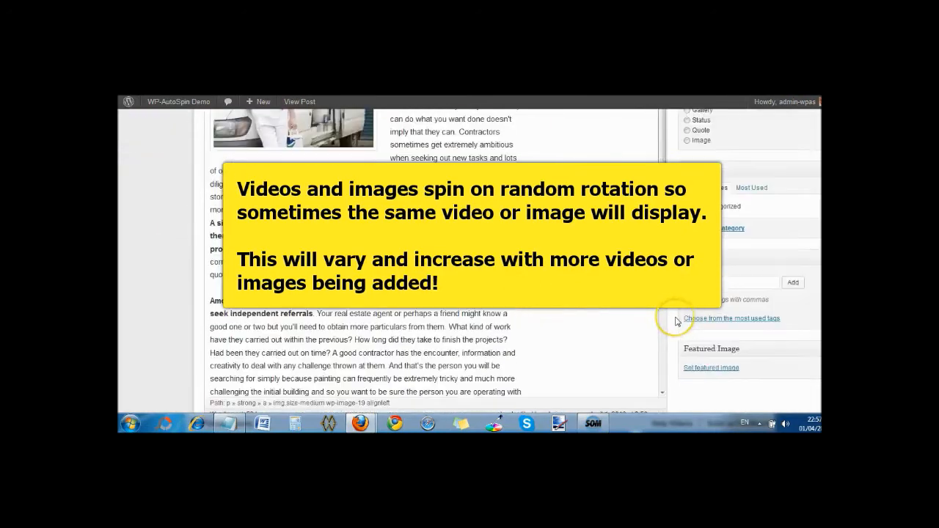
scroll(down, 3)
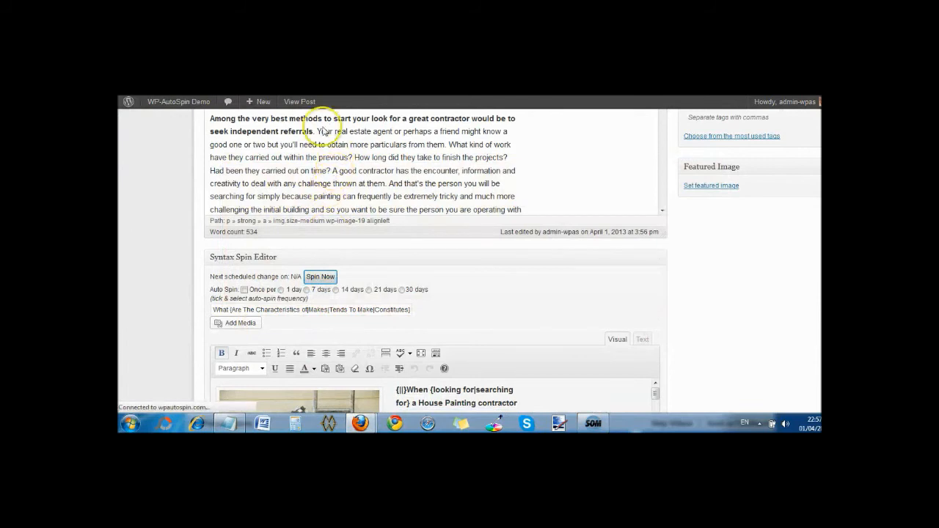
Spin again and check the live 'What Makes A Good House Painting Contractor?' front-door spraying video
click(299, 102)
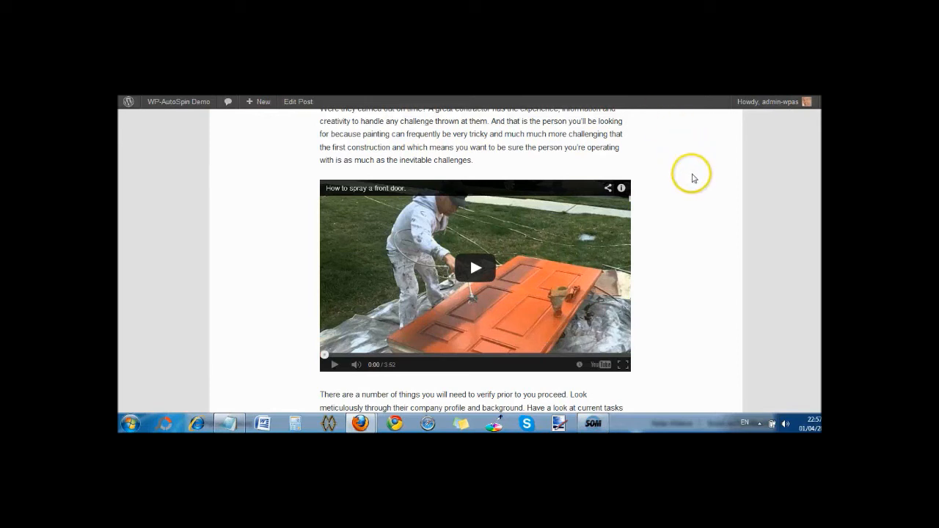
mouse_move(709, 181)
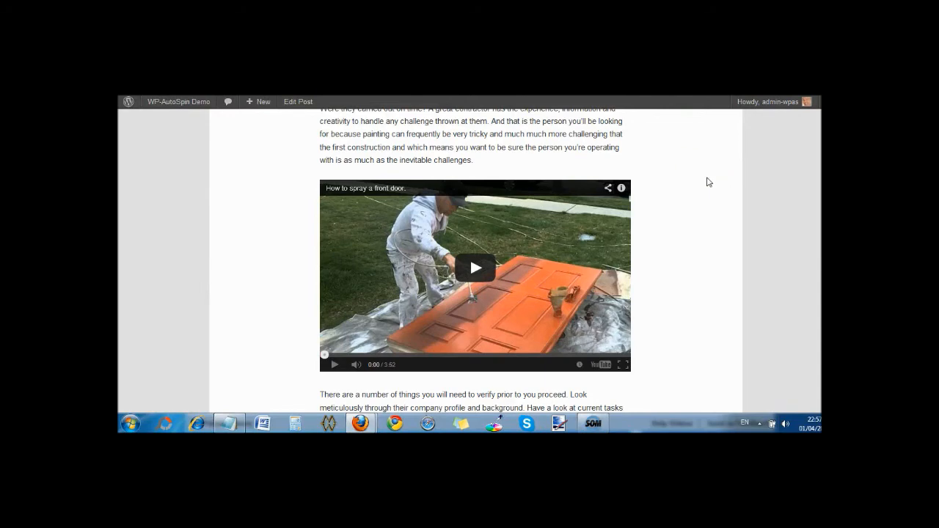
scroll(down, 3)
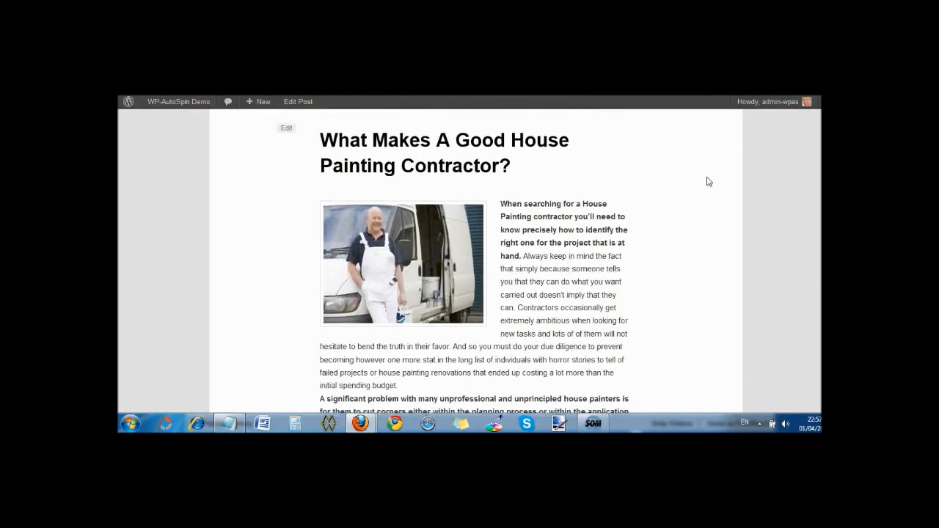
scroll(down, 3)
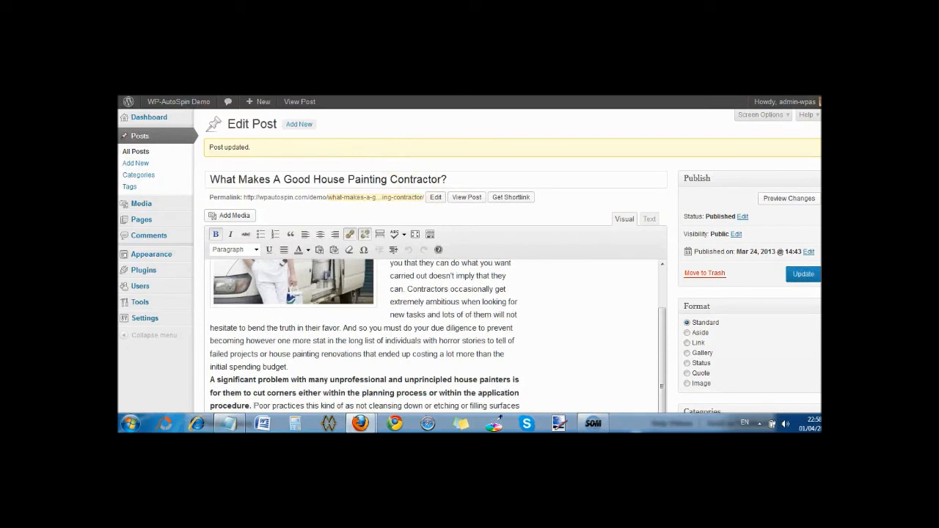
click(466, 197)
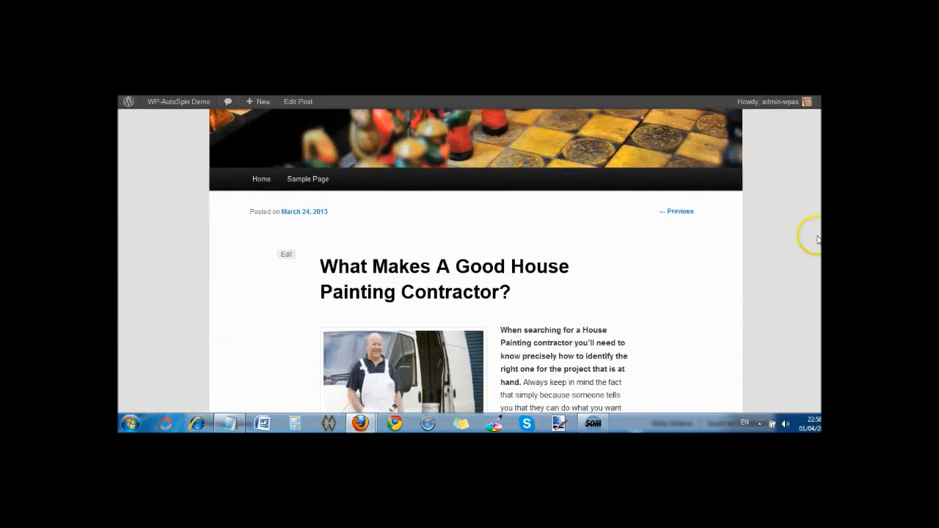
scroll(down, 3)
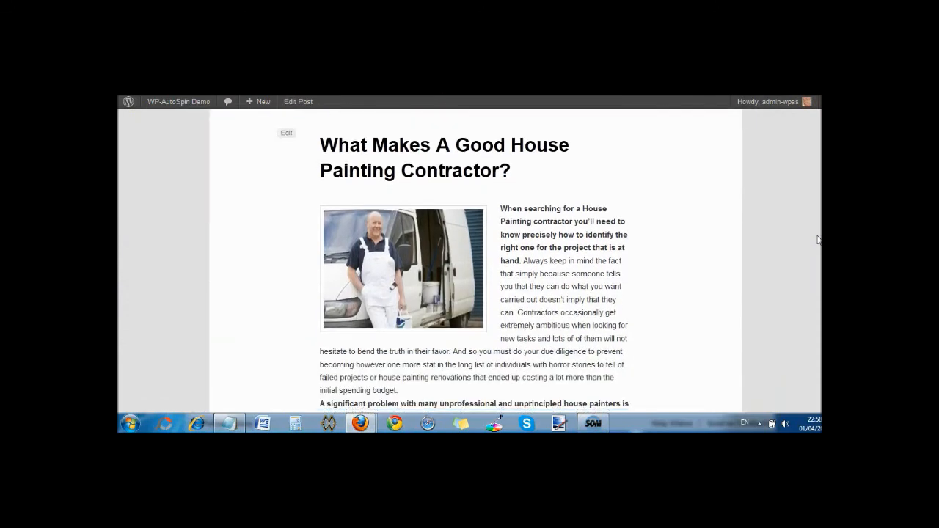